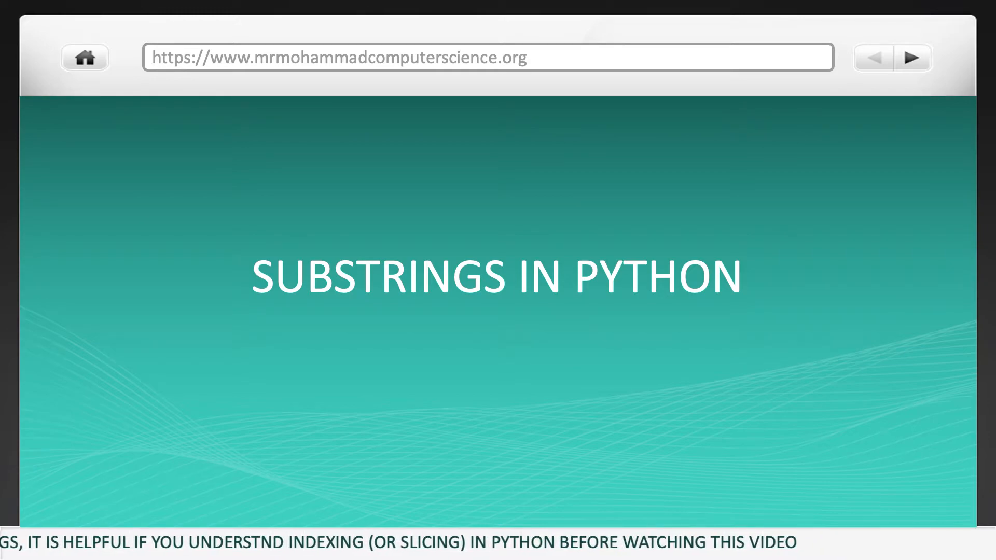
left_click(913, 57)
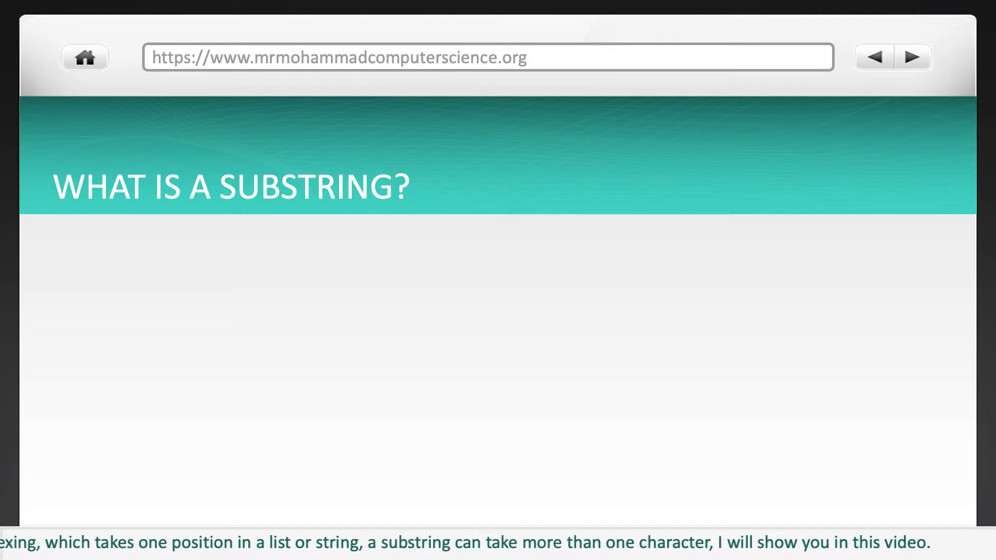
left_click(912, 57)
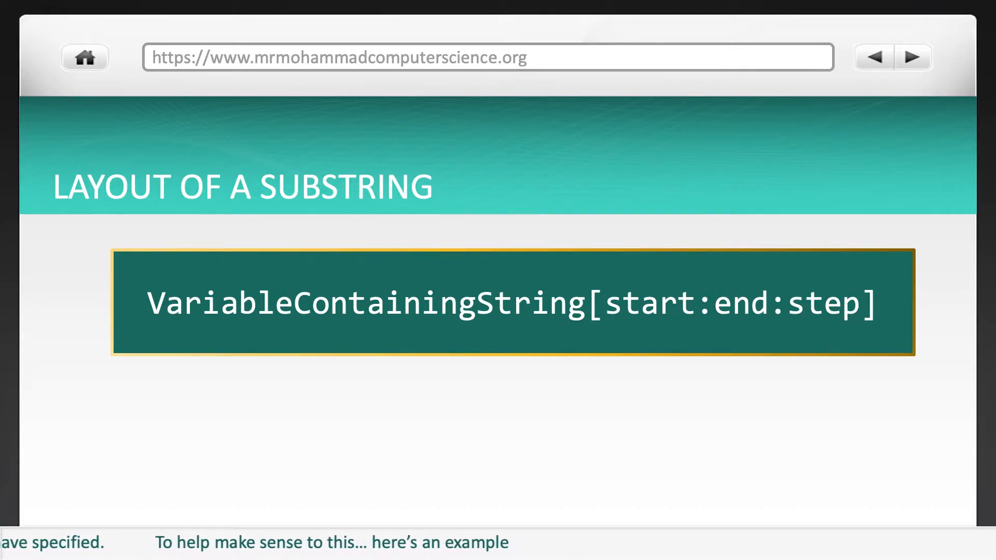
left_click(913, 57)
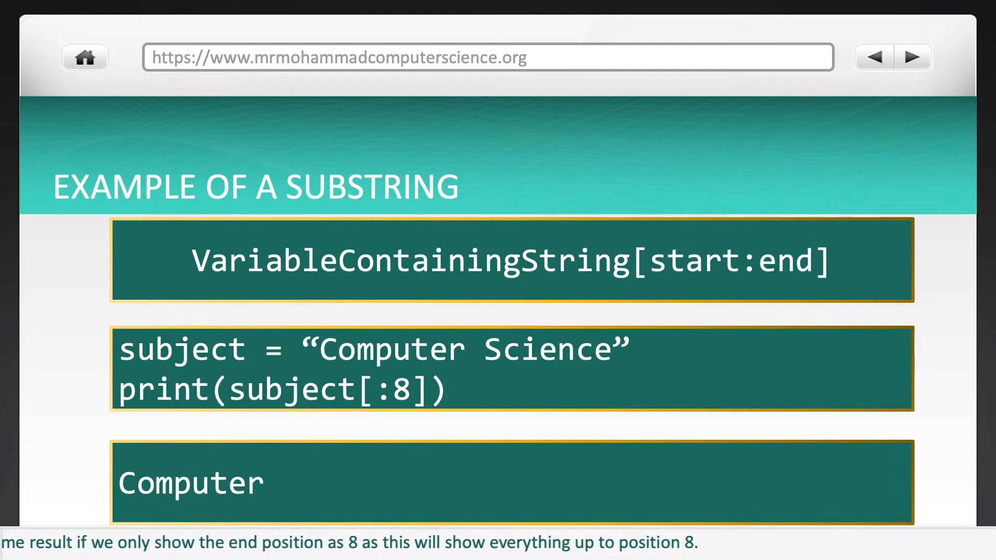
left_click(913, 57)
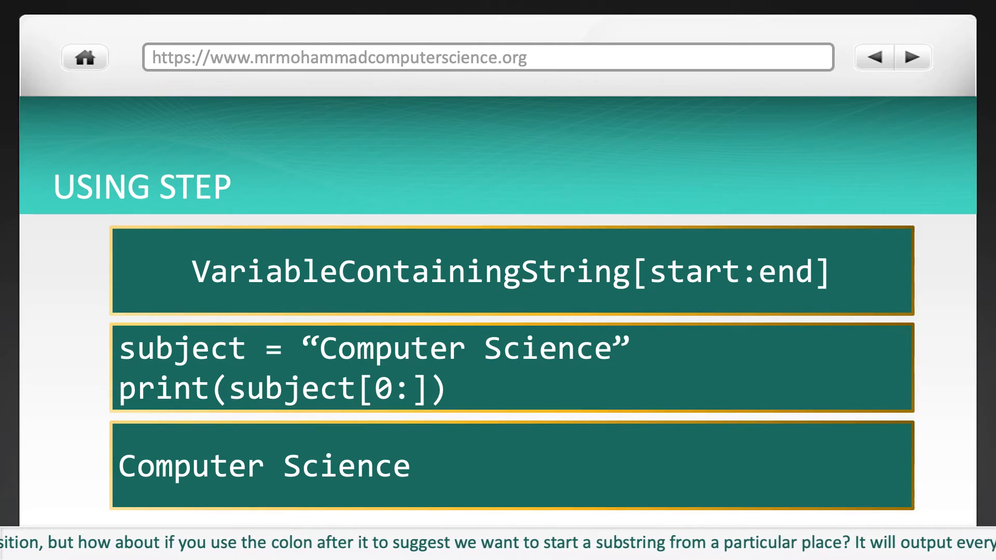
scroll("left", 3)
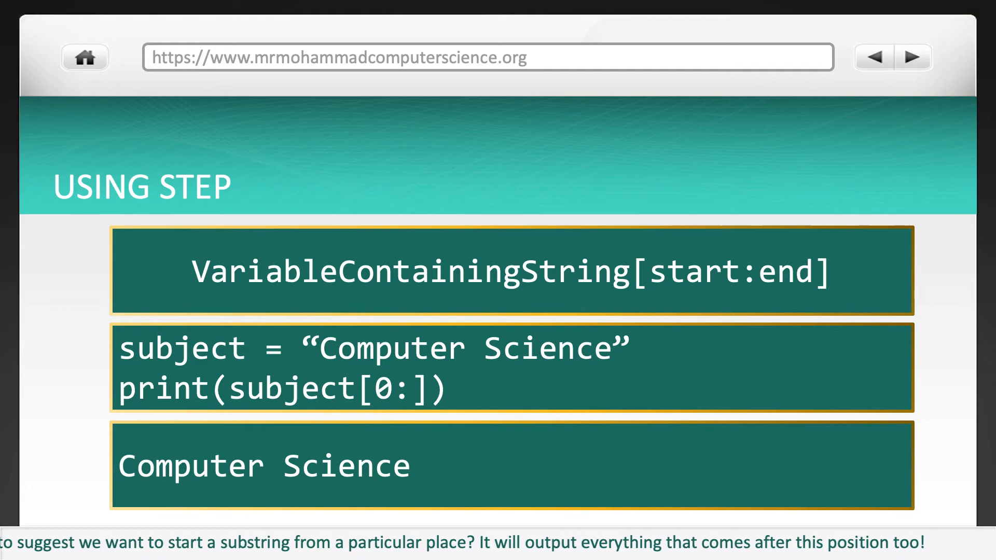
scroll("left", 3)
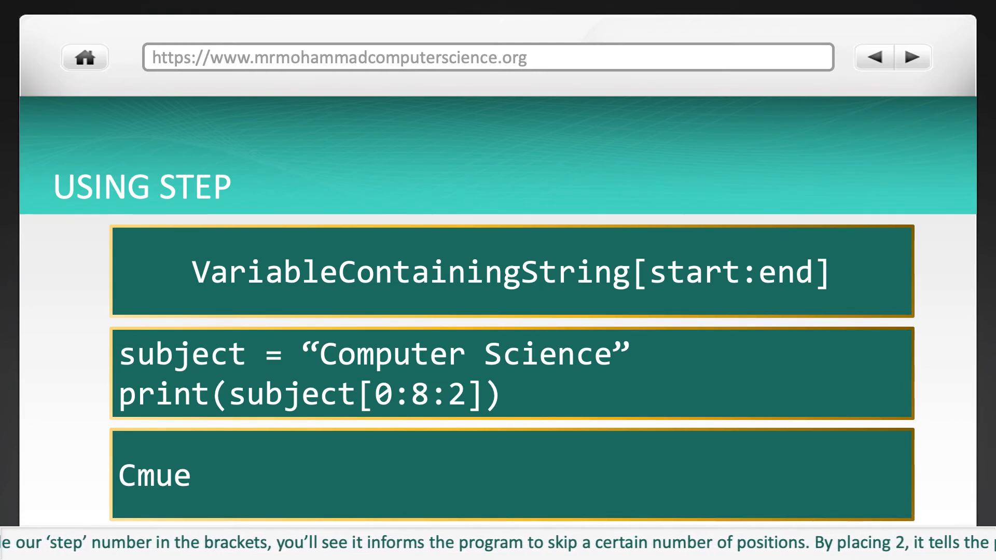
scroll("left", 3)
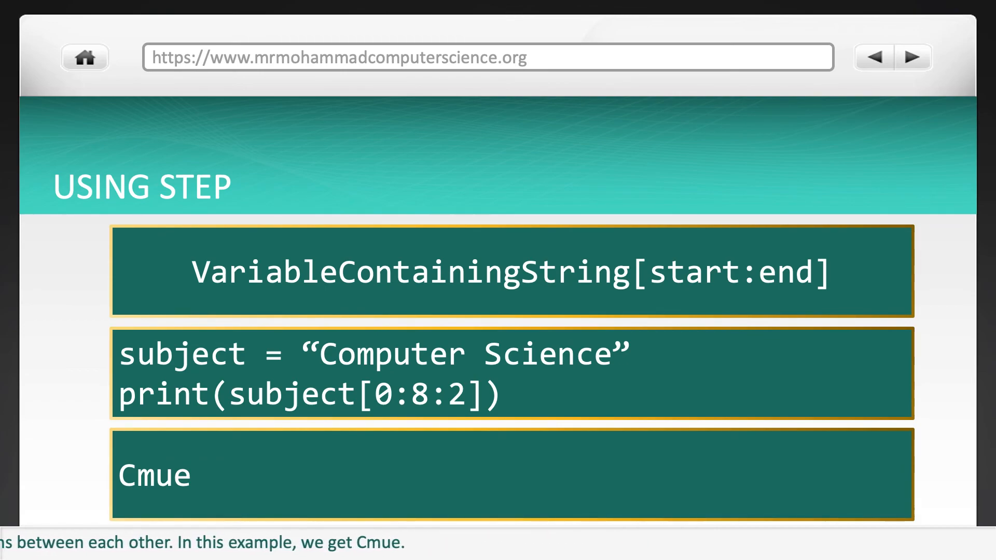
left_click(913, 57)
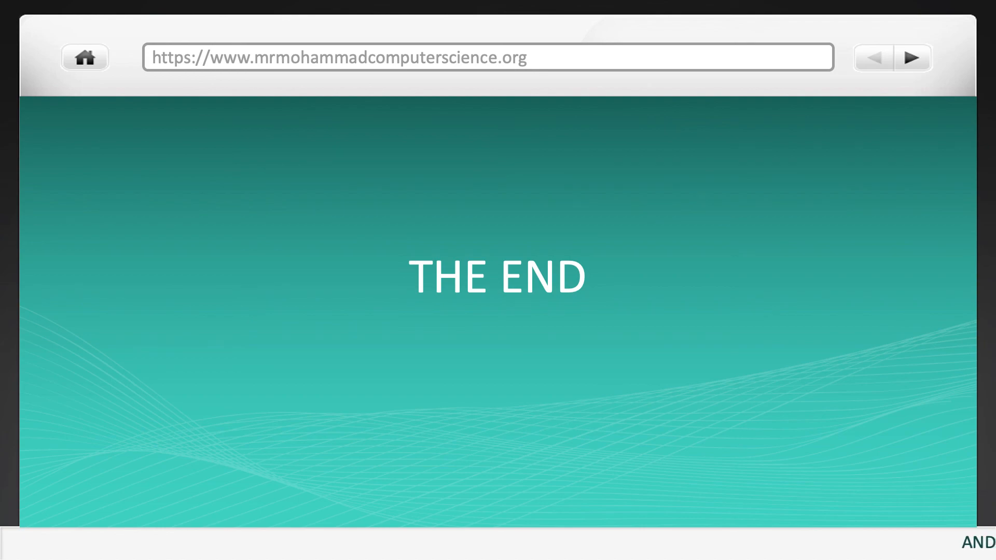